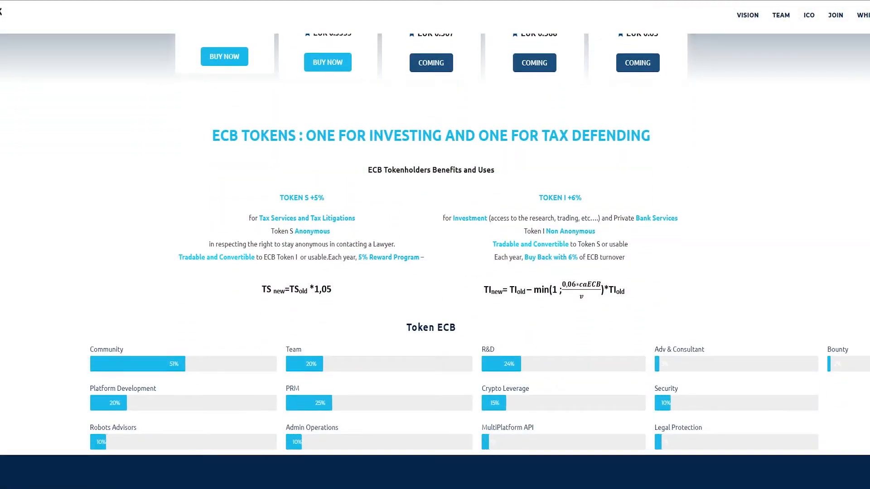
Scroll down past Vision, The Founding Team and Advisors until the Roadmap and Funding timelines appear
{"action": "scroll", "scroll_direction": "down", "scroll_amount": 3}
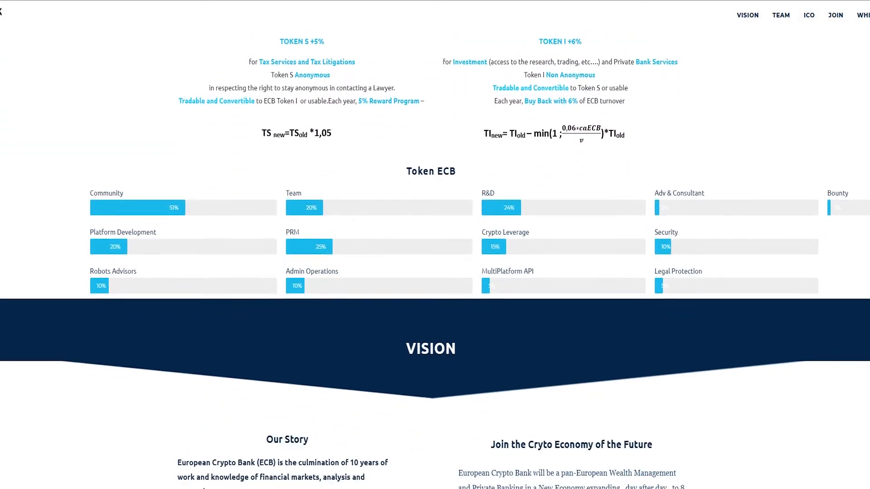
{"action": "scroll", "scroll_direction": "down", "scroll_amount": 3}
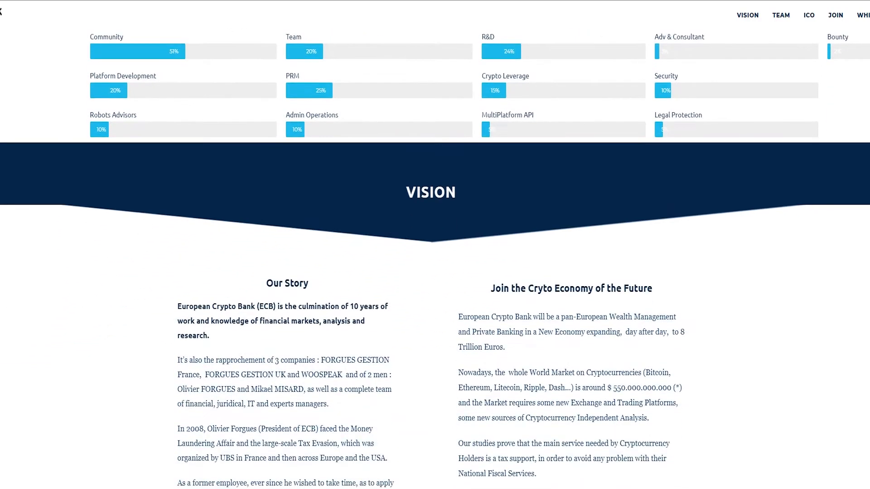
{"action": "scroll", "scroll_direction": "down", "scroll_amount": 3}
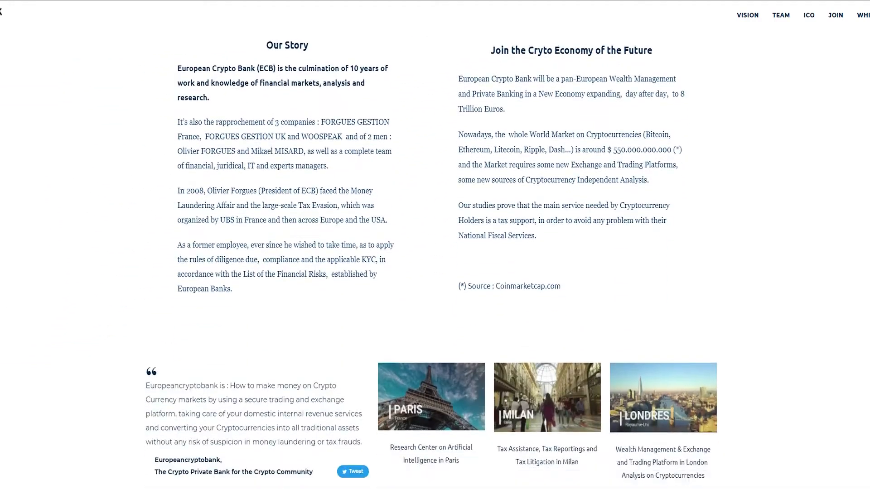
{"action": "scroll", "scroll_direction": "down", "scroll_amount": 3}
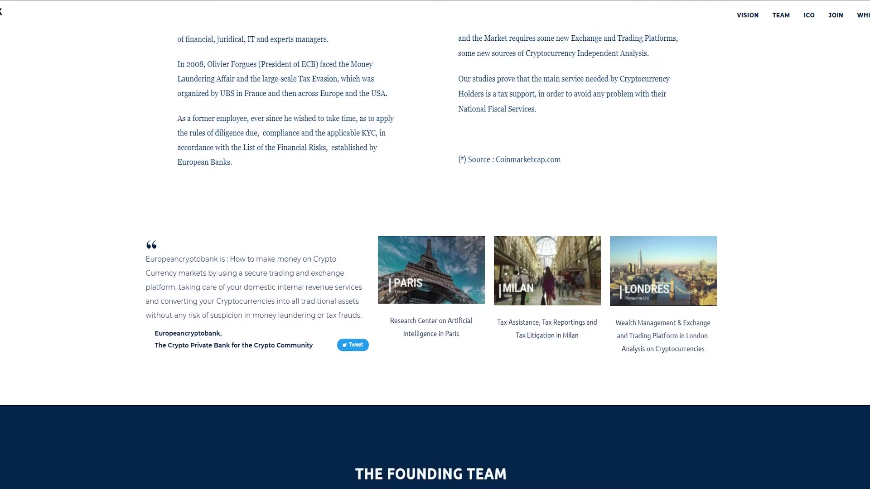
{"action": "scroll", "scroll_direction": "down", "scroll_amount": 3}
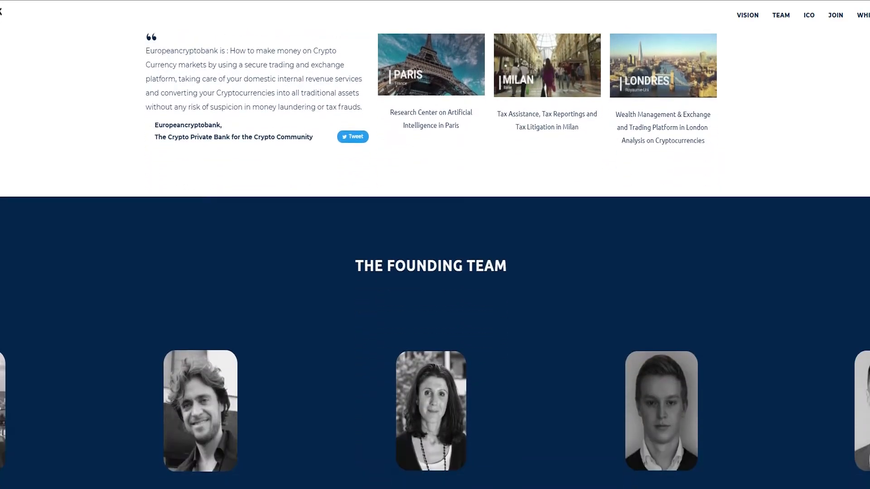
{"action": "scroll", "scroll_direction": "down", "scroll_amount": 3}
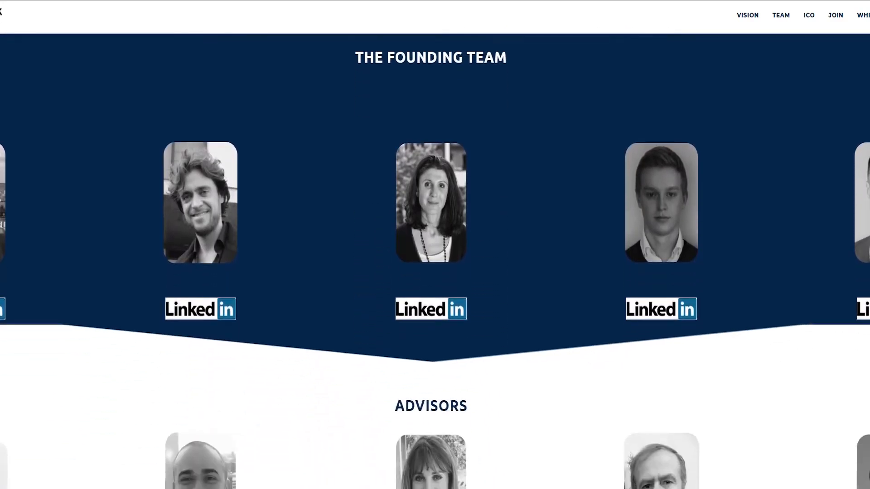
{"action": "scroll", "scroll_direction": "down", "scroll_amount": 3}
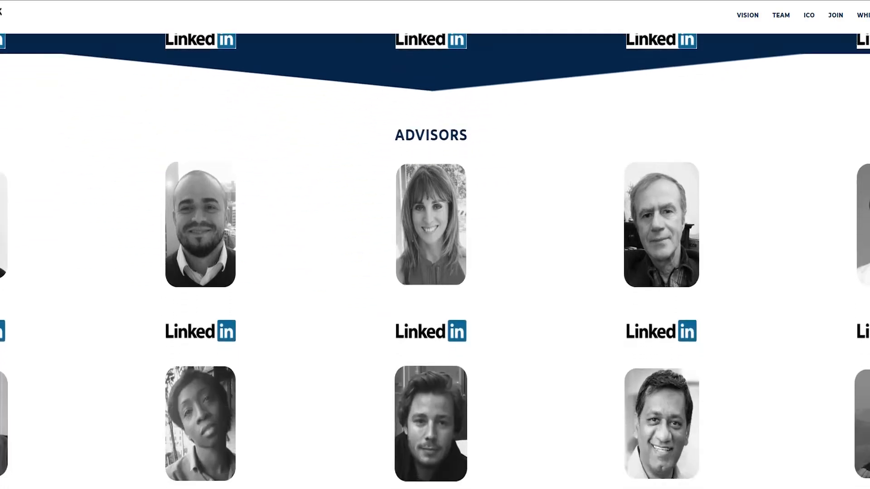
{"action": "scroll", "scroll_direction": "down", "scroll_amount": 3}
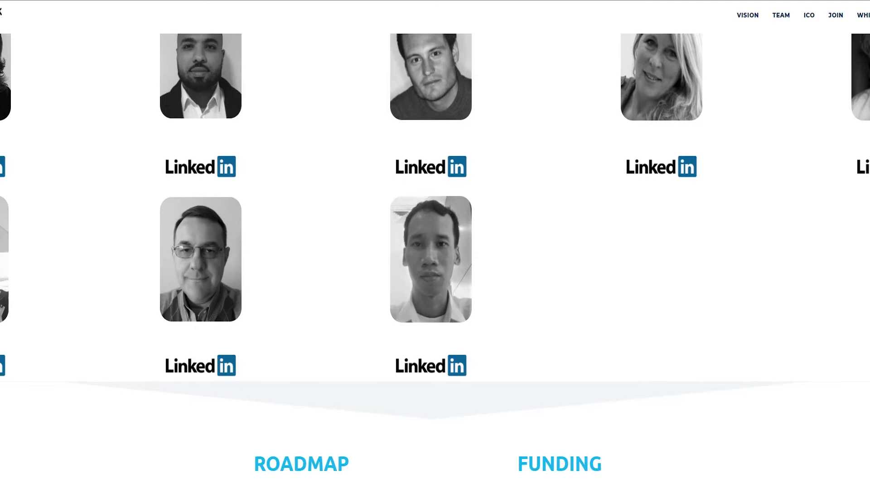
{"action": "scroll", "scroll_direction": "down", "scroll_amount": 3}
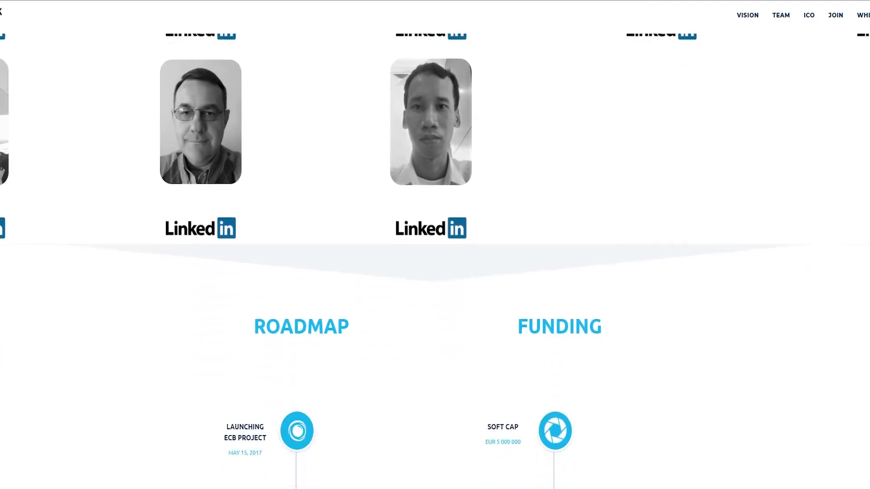
Scroll down through the Roadmap, Our Partners, ICO Partners and FAQ to the footer with Contacts and Find Us maps
{"action": "scroll", "scroll_direction": "down", "scroll_amount": 3}
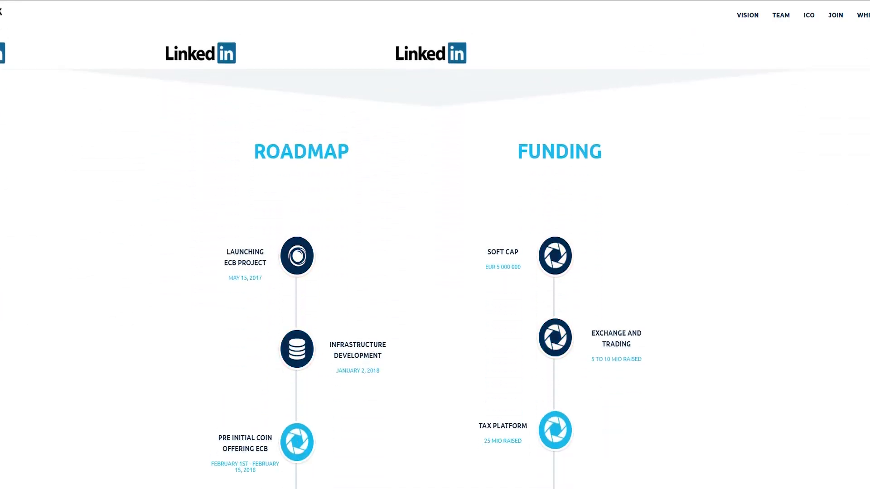
{"action": "scroll", "scroll_direction": "down", "scroll_amount": 3}
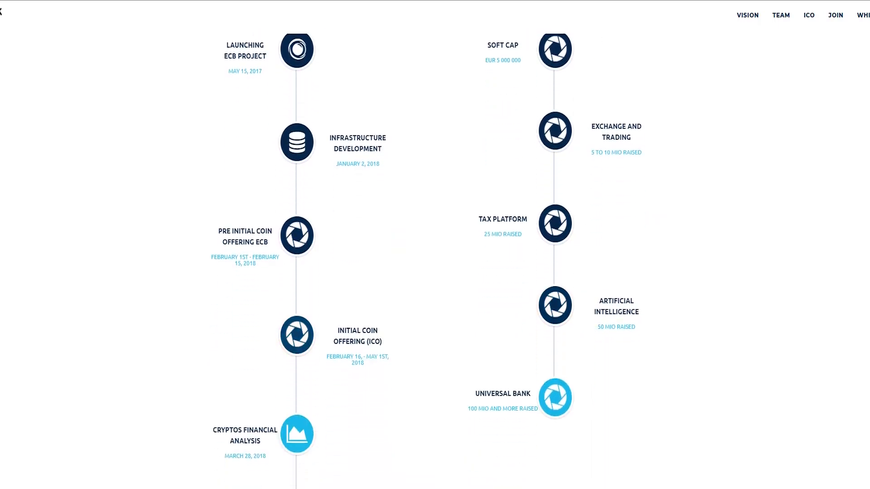
{"action": "scroll", "scroll_direction": "down", "scroll_amount": 3}
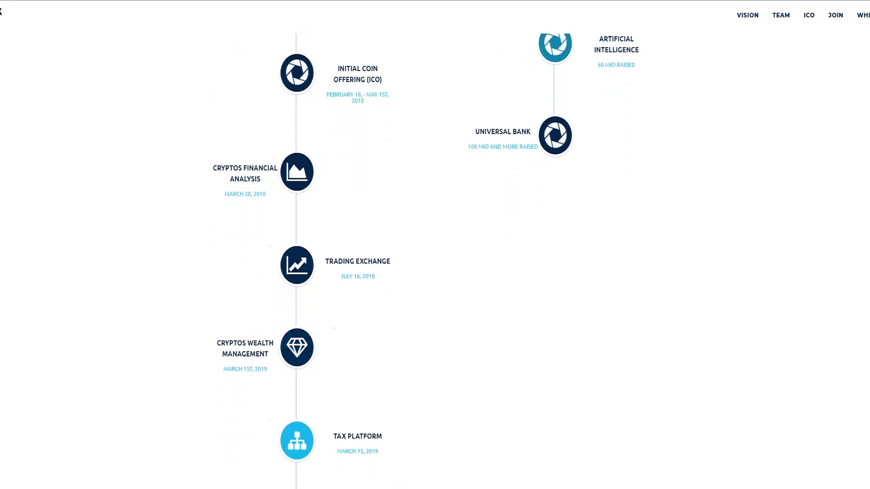
{"action": "scroll", "scroll_direction": "down", "scroll_amount": 3}
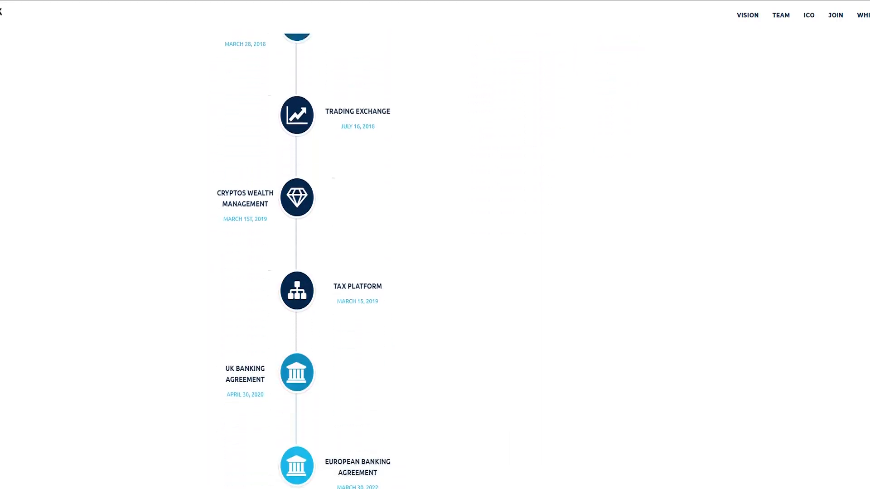
{"action": "scroll", "scroll_direction": "down", "scroll_amount": 3}
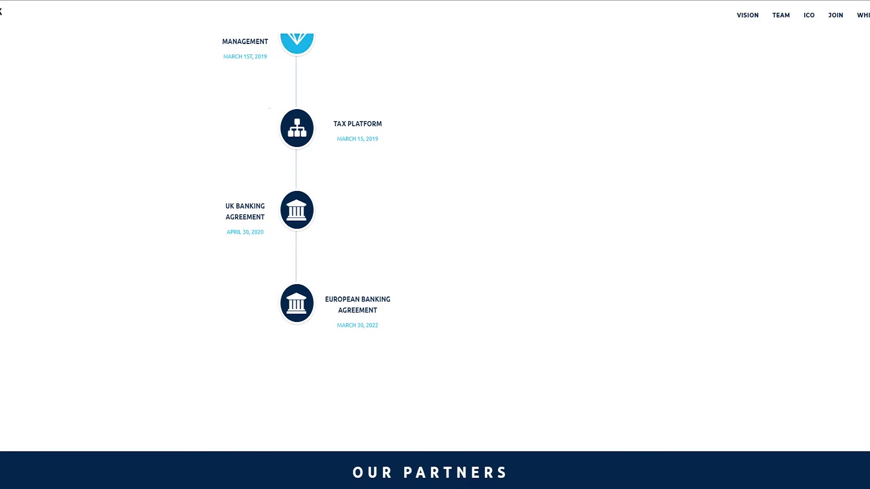
{"action": "scroll", "scroll_direction": "down", "scroll_amount": 3}
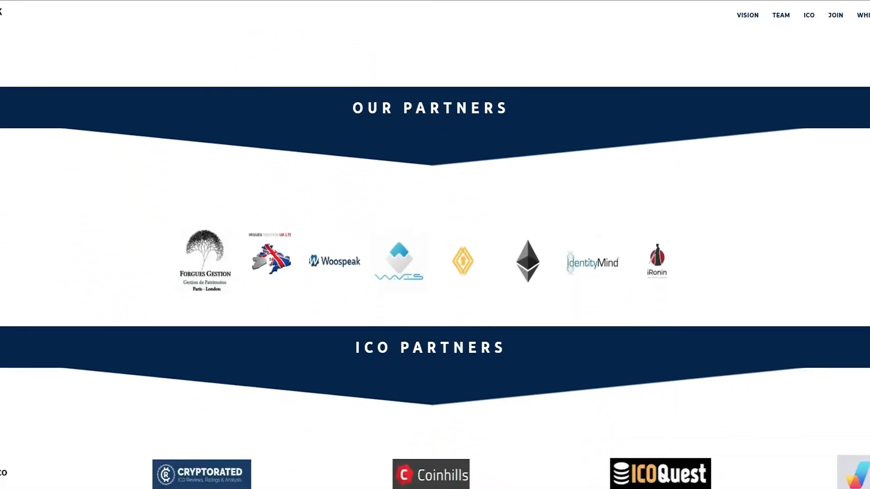
{"action": "scroll", "scroll_direction": "down", "scroll_amount": 3}
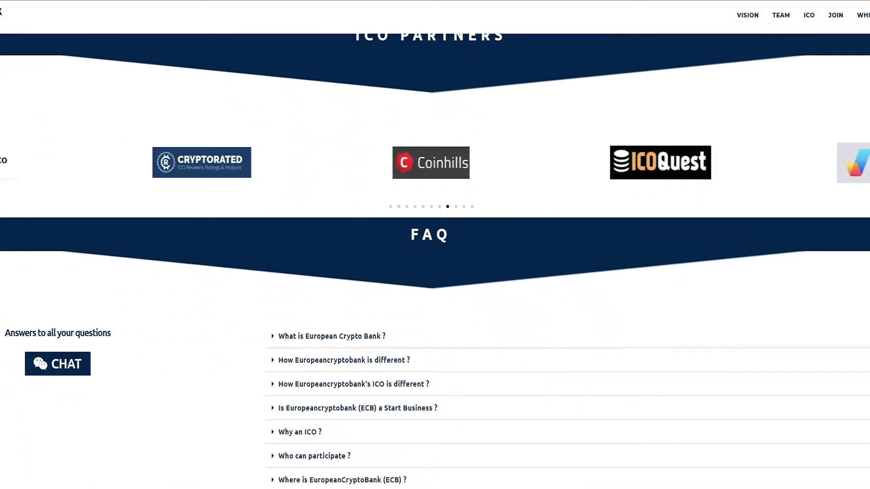
{"action": "scroll", "scroll_direction": "down", "scroll_amount": 3}
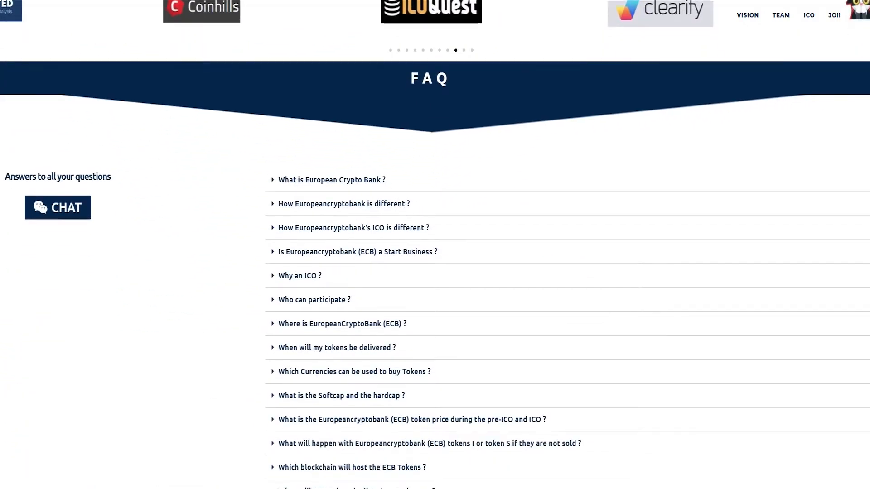
{"action": "scroll", "scroll_direction": "down", "scroll_amount": 3}
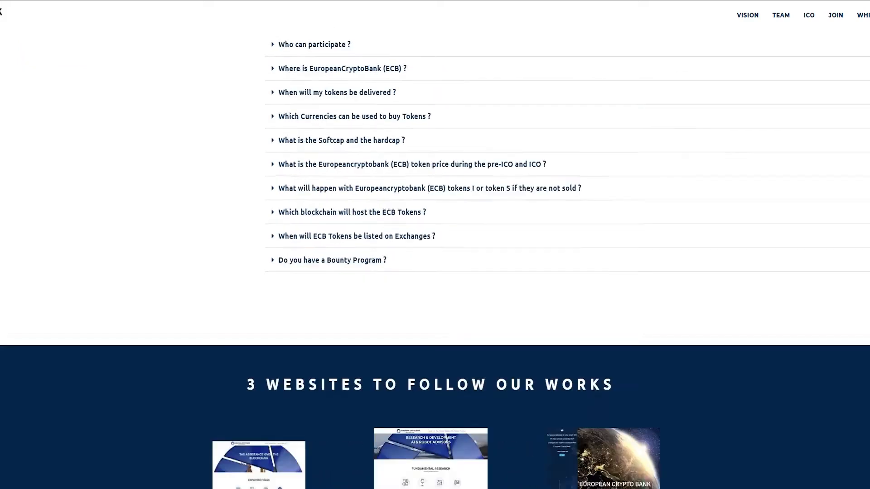
{"action": "scroll", "scroll_direction": "down", "scroll_amount": 3}
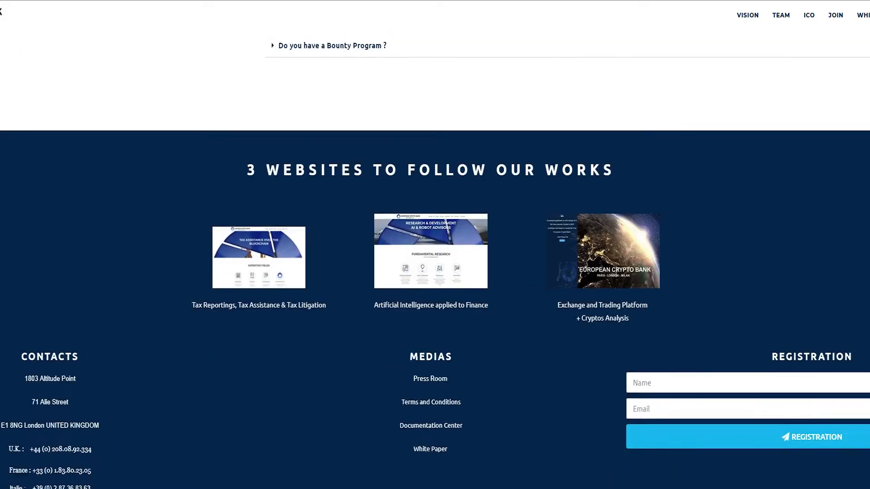
{"action": "scroll", "scroll_direction": "down", "scroll_amount": 3}
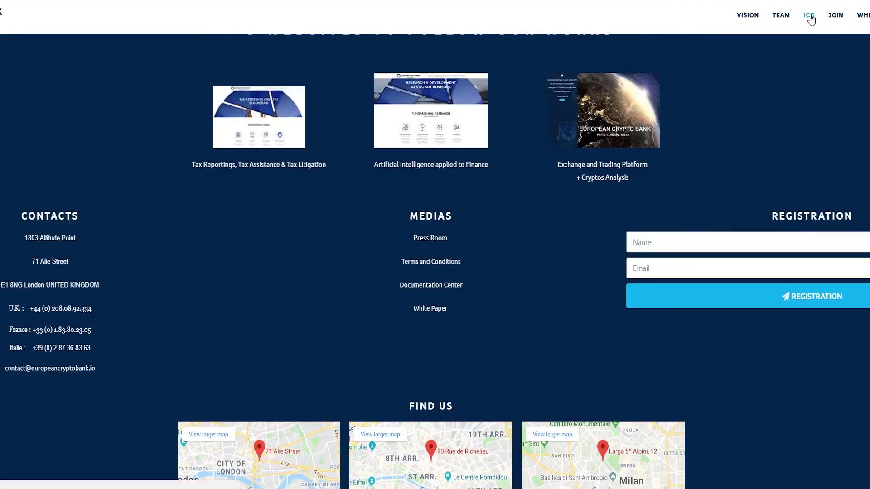
{"action": "left_click", "coordinate": [808, 15]}
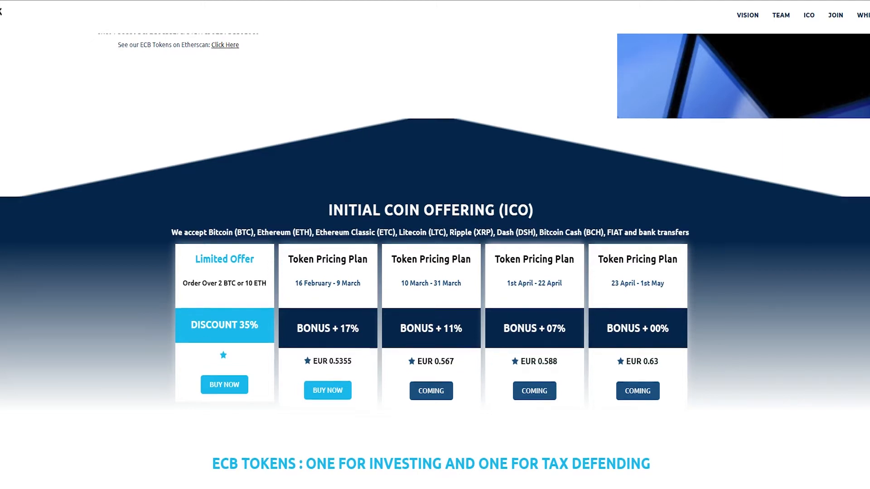
Scroll down past the roadmap to the FAQ and expand the 'What is European Crypto Bank ?' answer
{"action": "scroll", "scroll_direction": "down", "scroll_amount": 3}
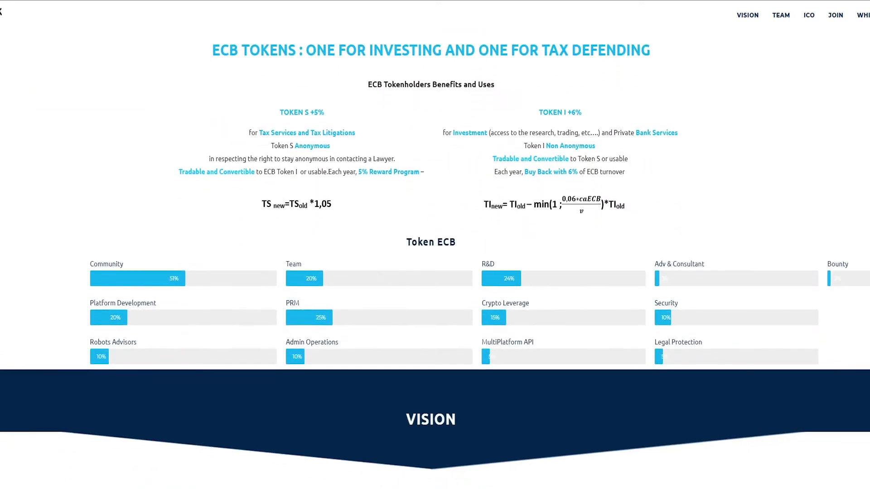
{"action": "scroll", "scroll_direction": "down", "scroll_amount": 3}
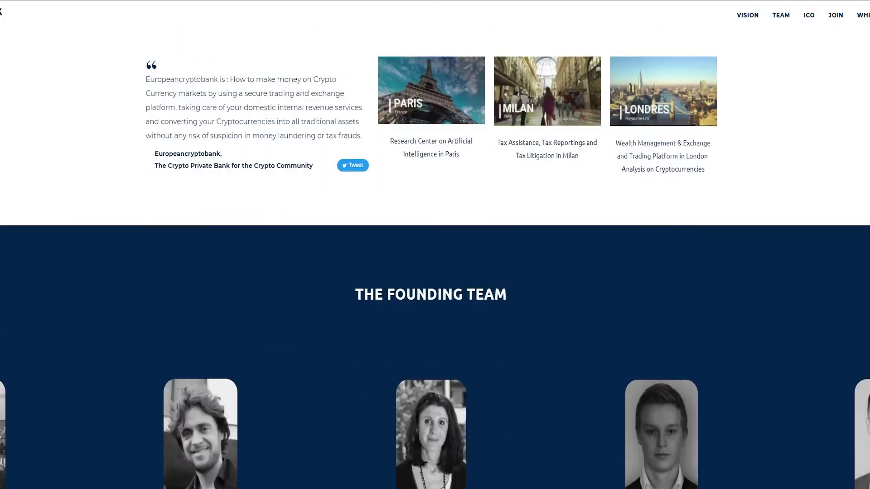
{"action": "scroll", "scroll_direction": "down", "scroll_amount": 3}
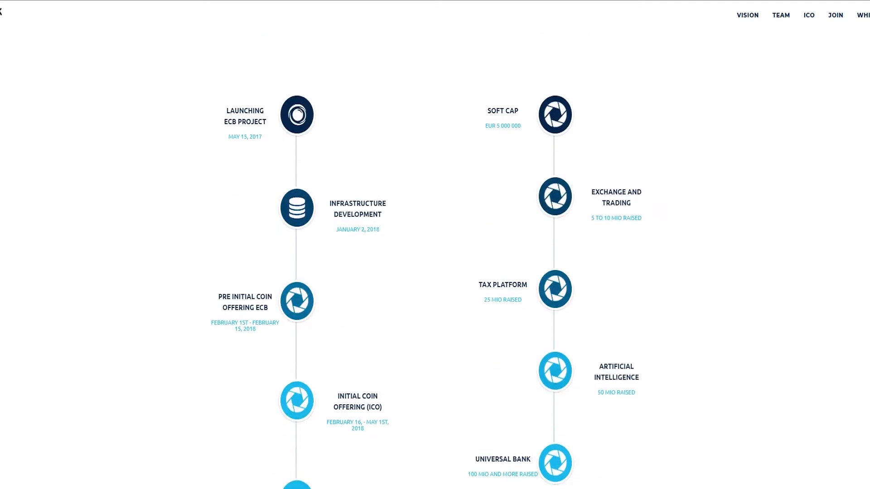
{"action": "scroll", "scroll_direction": "down", "scroll_amount": 3}
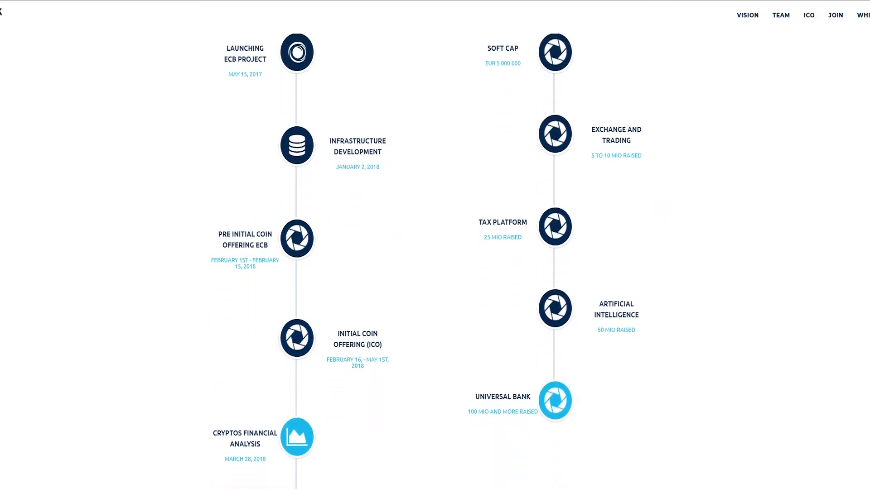
{"action": "scroll", "scroll_direction": "down", "scroll_amount": 3}
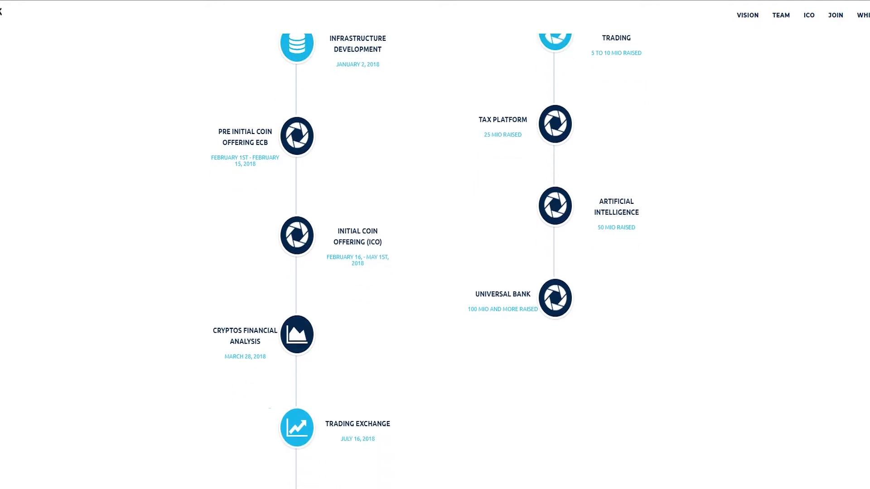
{"action": "scroll", "scroll_direction": "down", "scroll_amount": 3}
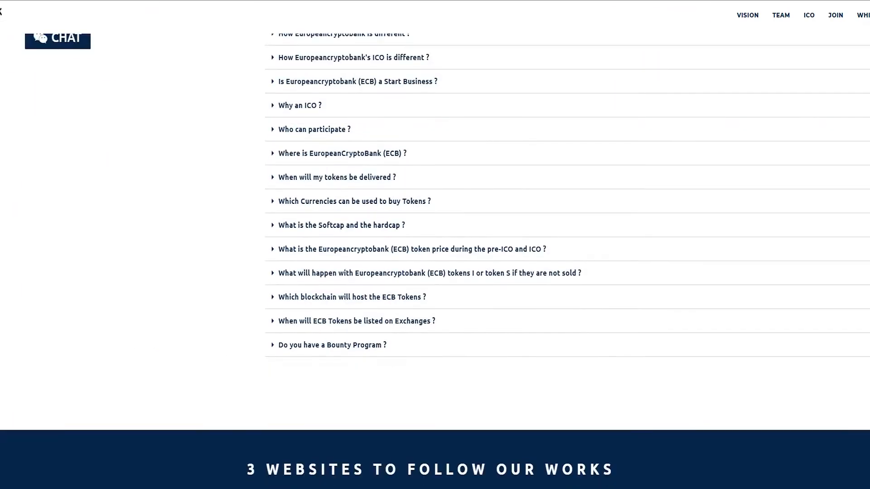
{"action": "scroll", "scroll_direction": "up", "scroll_amount": 3}
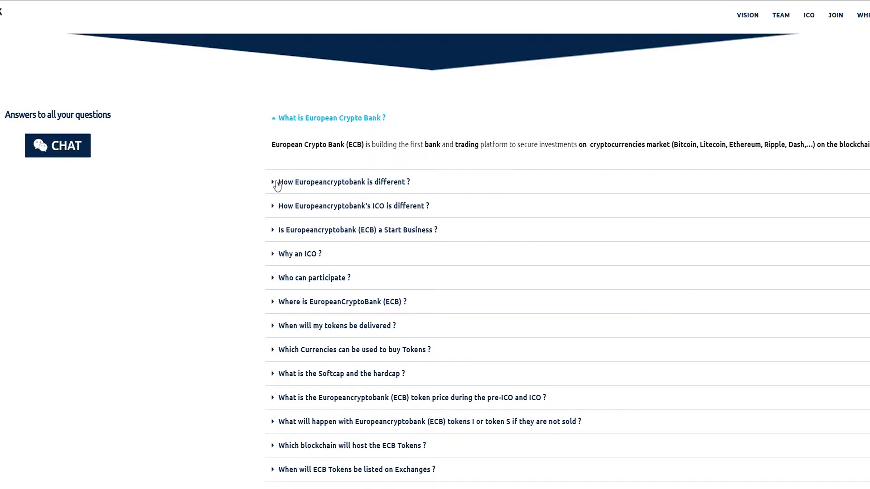
Expand the 'How Europeancryptobank is different ?' and 'Is ECB a Start-up Business ?' answers
{"action": "left_click", "coordinate": [342, 181]}
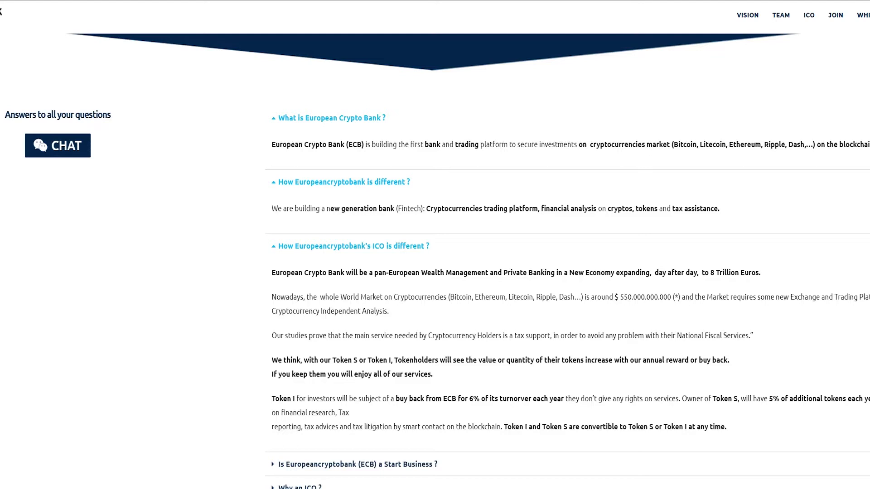
{"action": "scroll", "scroll_direction": "up", "scroll_amount": 3}
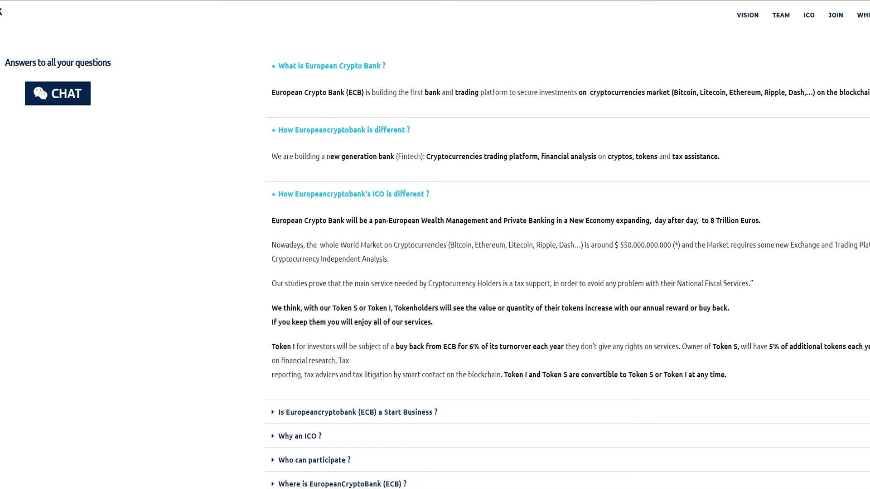
{"action": "scroll", "scroll_direction": "down", "scroll_amount": 3}
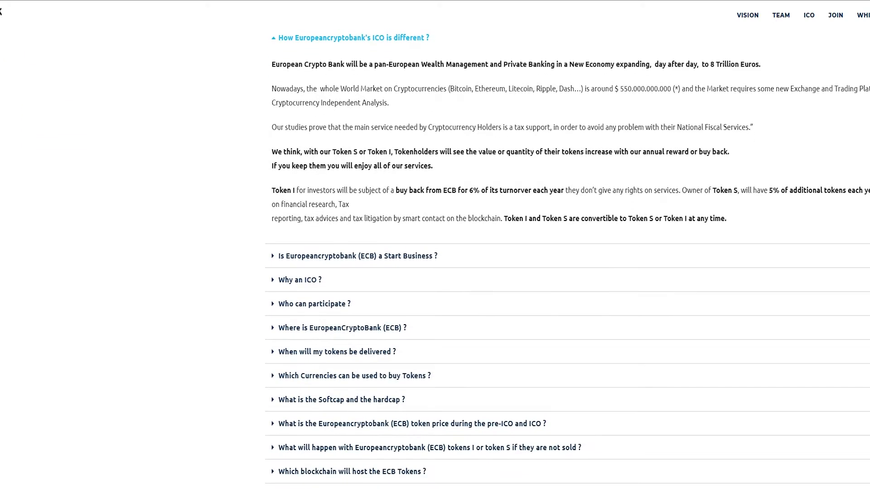
{"action": "left_click", "coordinate": [358, 255]}
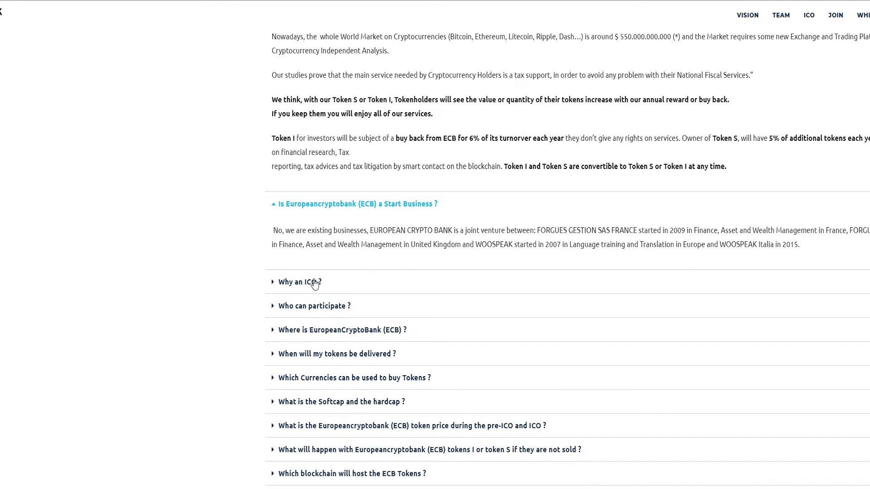
Expand the 'Why an ICO ?' answer and scroll down to the next questions
{"action": "left_click", "coordinate": [300, 282]}
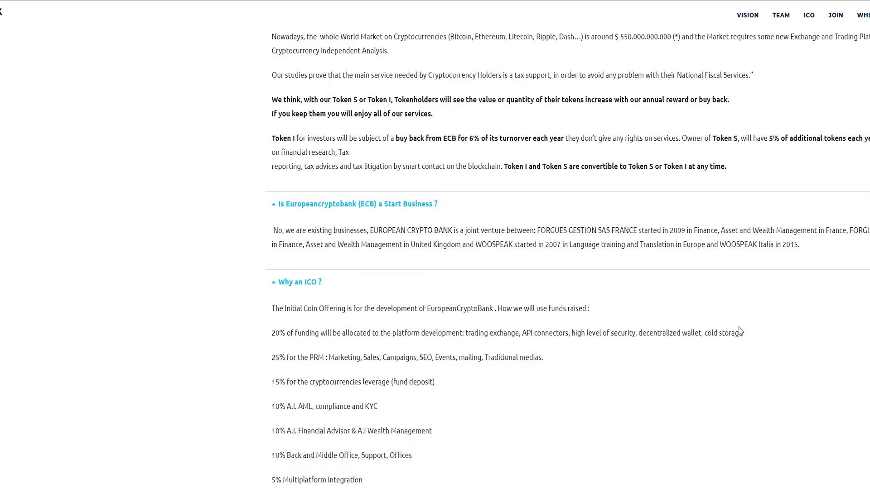
{"action": "scroll", "scroll_direction": "down", "scroll_amount": 3}
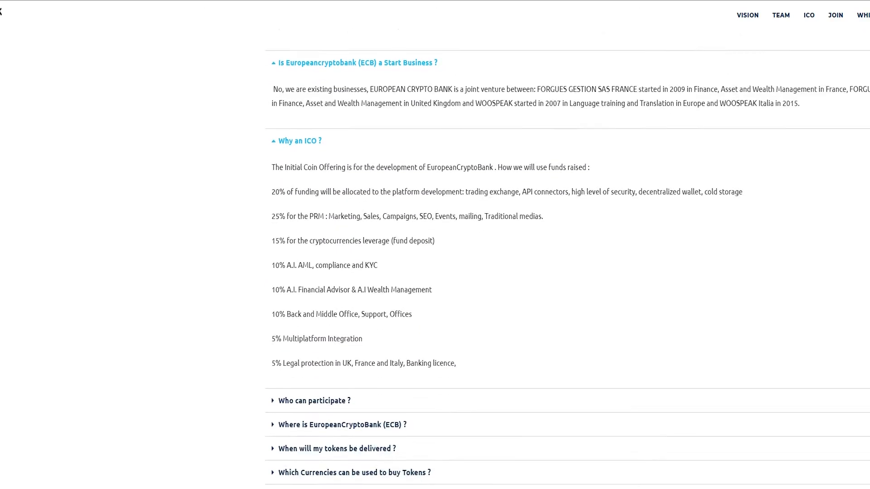
{"action": "scroll", "scroll_direction": "down", "scroll_amount": 3}
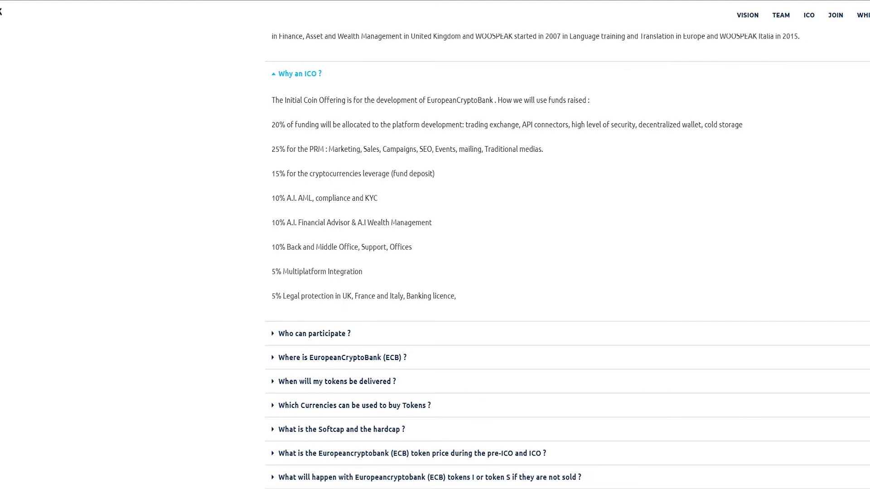
{"action": "scroll", "scroll_direction": "down", "scroll_amount": 3}
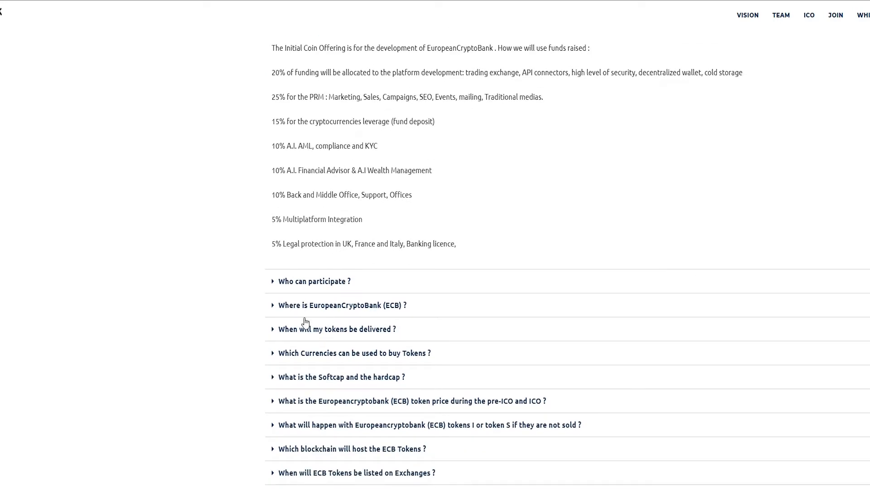
Expand the 'Who can participate ?' and 'Where is EuropeanCryptoBank located ?' answers
{"action": "left_click", "coordinate": [315, 281]}
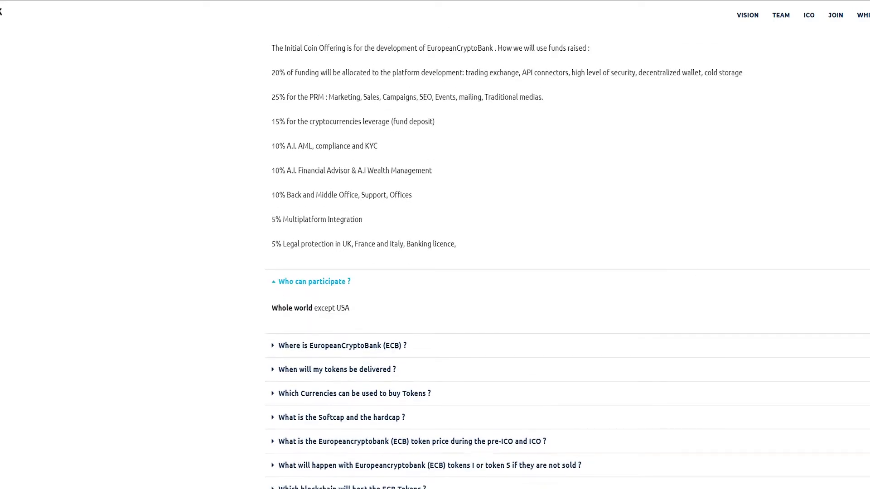
{"action": "scroll", "scroll_direction": "down", "scroll_amount": 3}
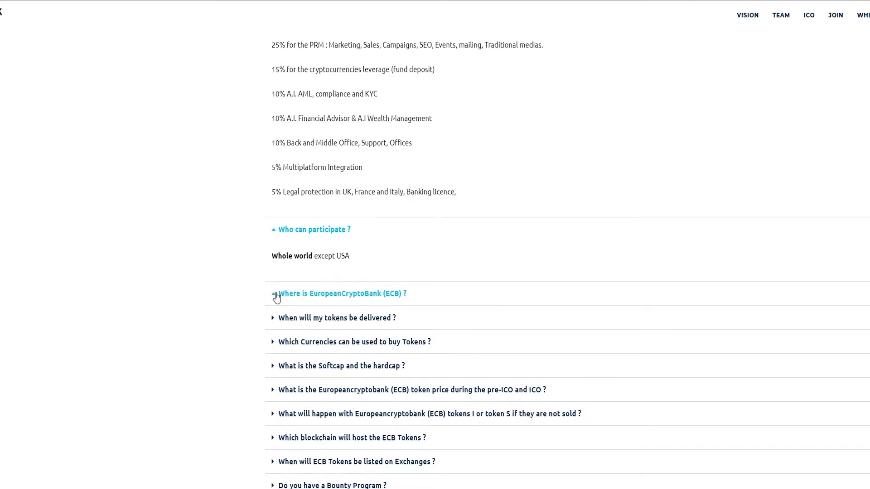
{"action": "left_click", "coordinate": [342, 292]}
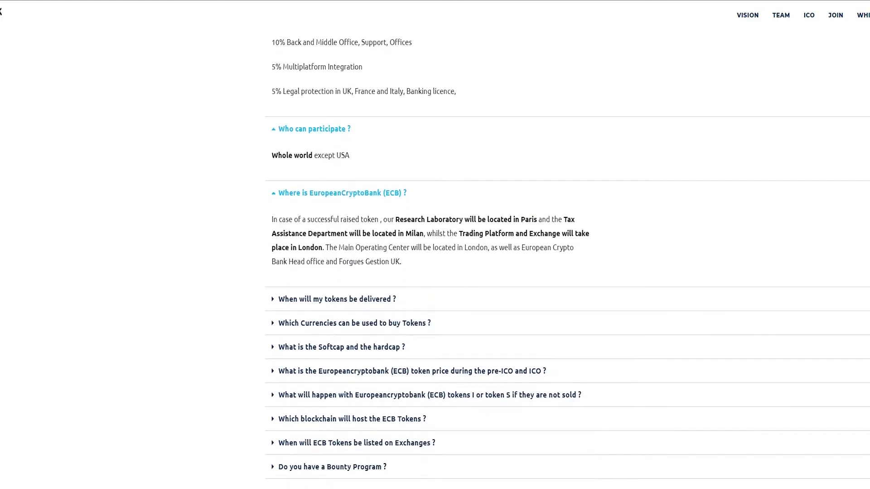
{"action": "scroll", "scroll_direction": "down", "scroll_amount": 3}
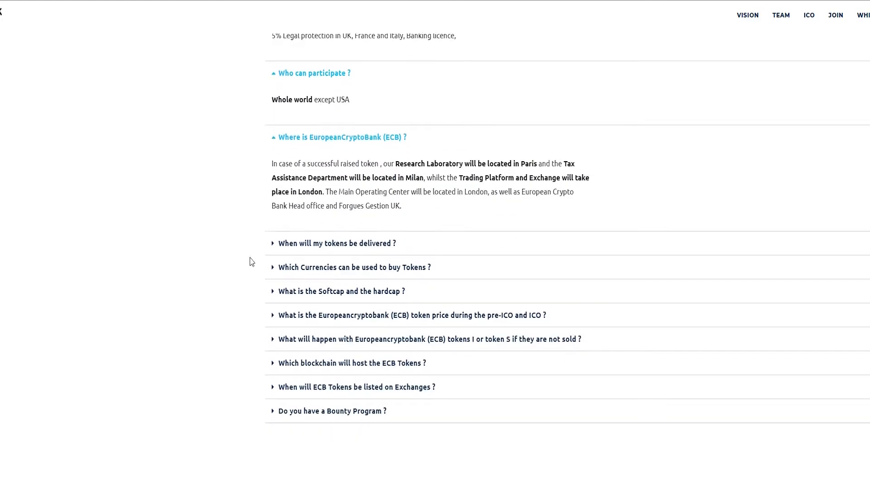
Expand the token delivery and 'What is the Softcap and the hardcap ?' answers
{"action": "left_click", "coordinate": [337, 243]}
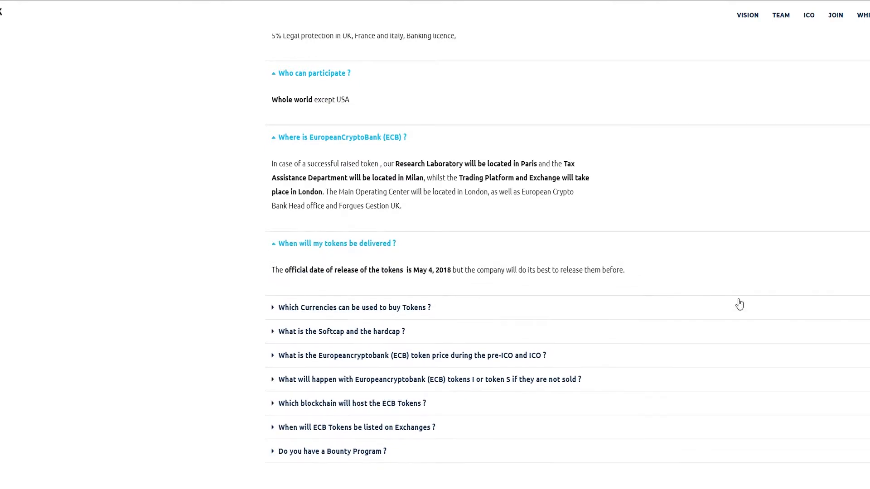
{"action": "mouse_move", "coordinate": [273, 311]}
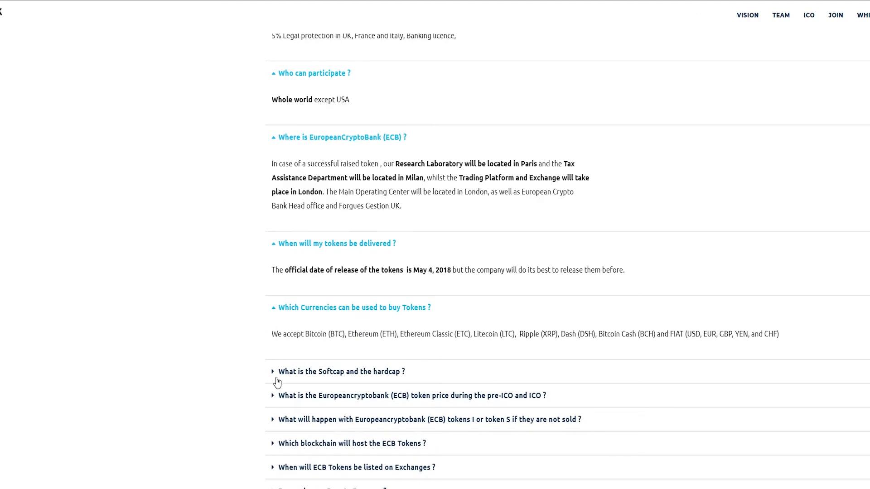
{"action": "left_click", "coordinate": [342, 371]}
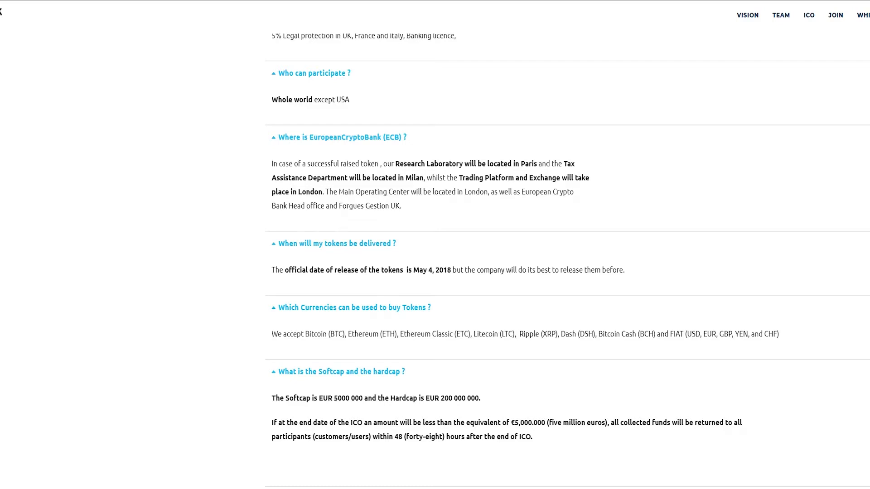
{"action": "scroll", "scroll_direction": "down", "scroll_amount": 3}
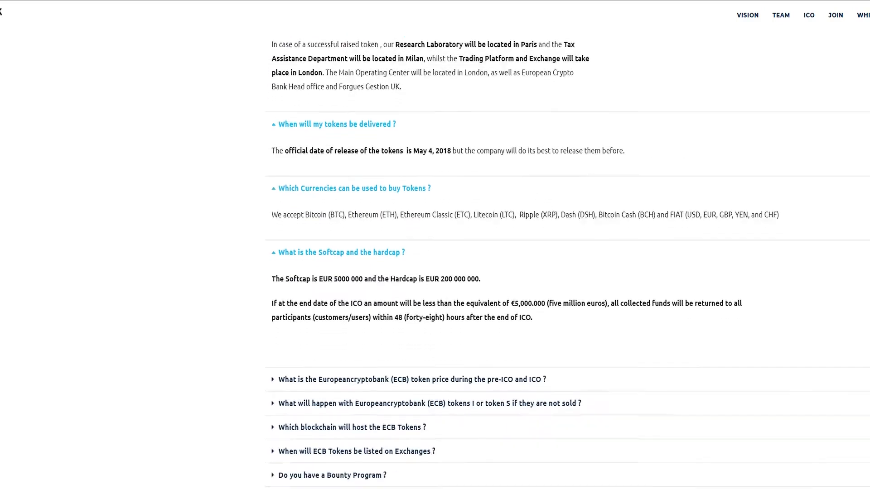
{"action": "scroll", "scroll_direction": "down", "scroll_amount": 3}
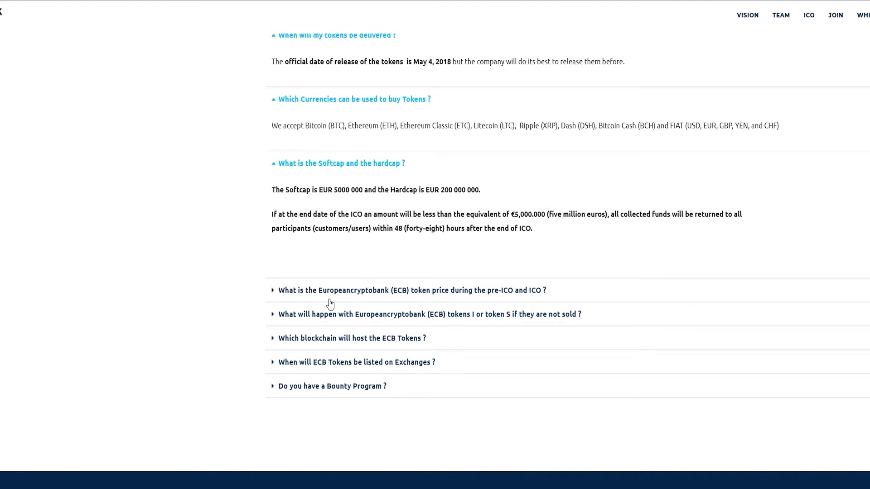
Expand the token price, blockchain, exchange listing and Bounty Program answers so every FAQ answer is shown
{"action": "left_click", "coordinate": [411, 290]}
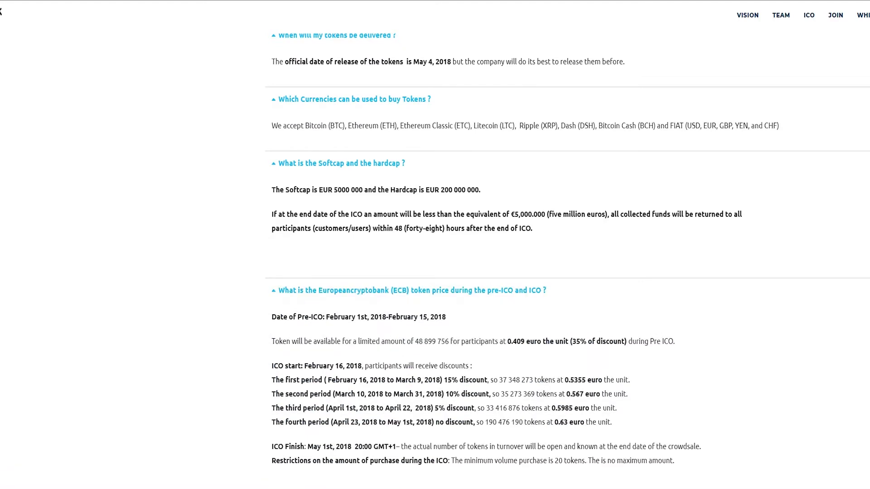
{"action": "scroll", "scroll_direction": "down", "scroll_amount": 3}
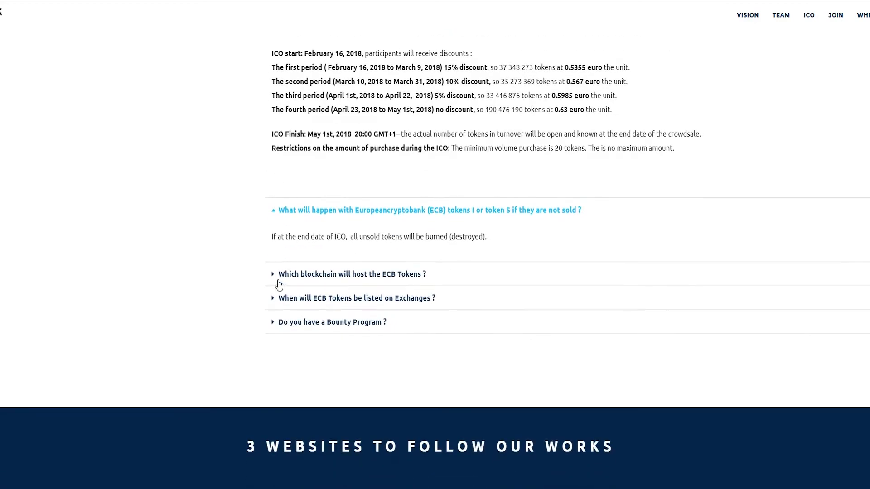
{"action": "left_click", "coordinate": [352, 274]}
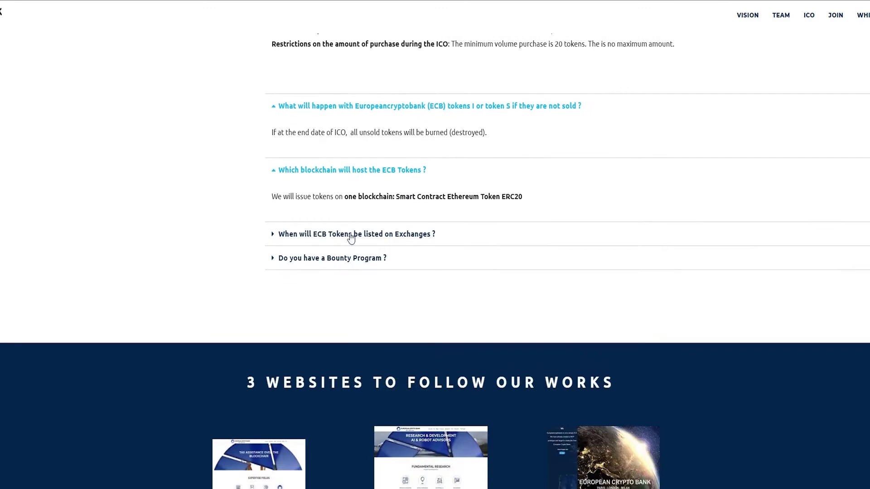
{"action": "left_click", "coordinate": [357, 234]}
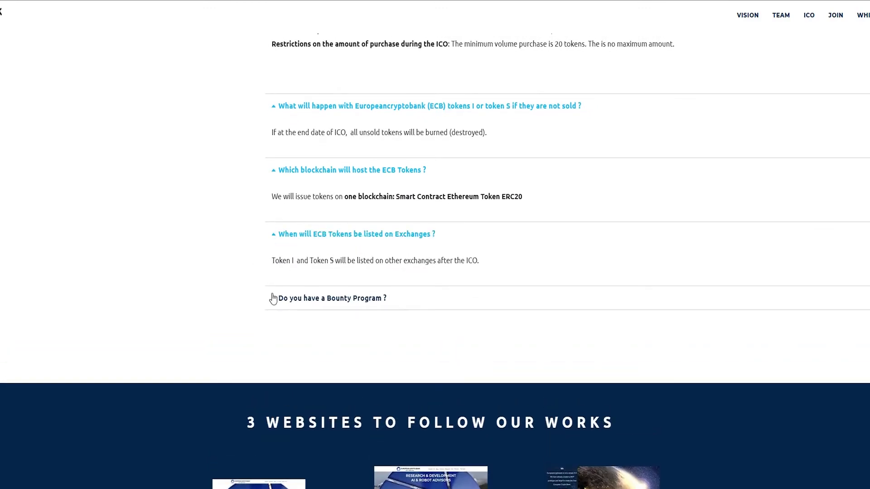
{"action": "left_click", "coordinate": [331, 298]}
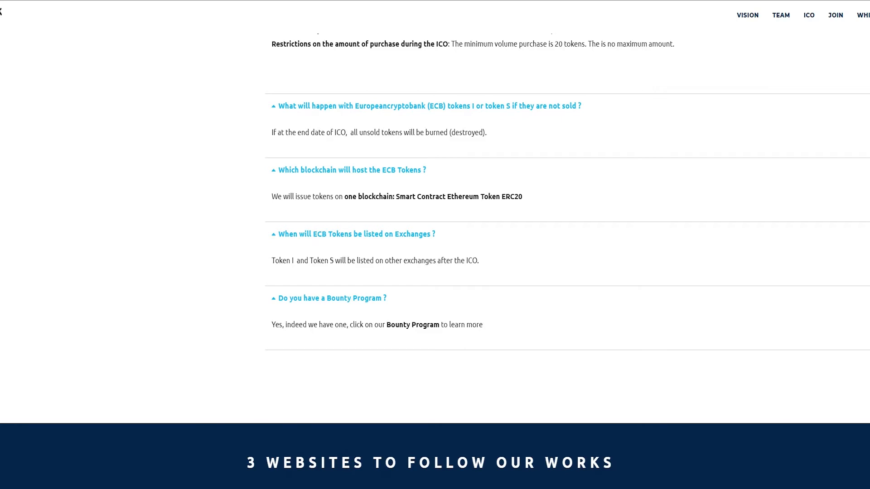
Scroll back up to the worldwide ICO hero banner at the top of the page
{"action": "scroll", "scroll_direction": "up", "scroll_amount": 3}
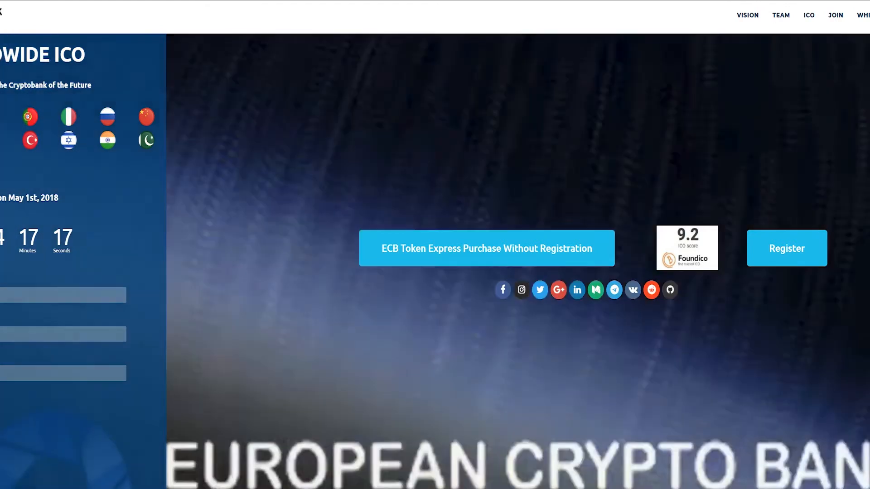